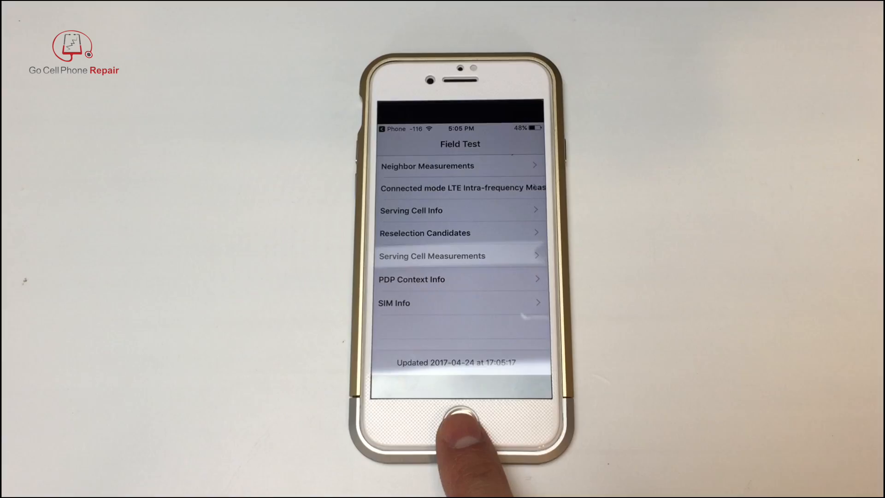
# Exit Field Test via the Home button so the status bar shows normal signal bars again
pyautogui.click(458, 424)
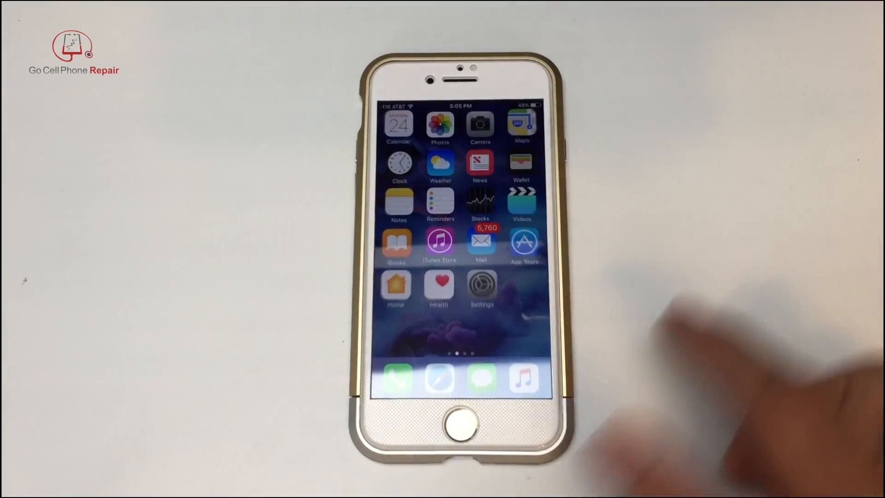